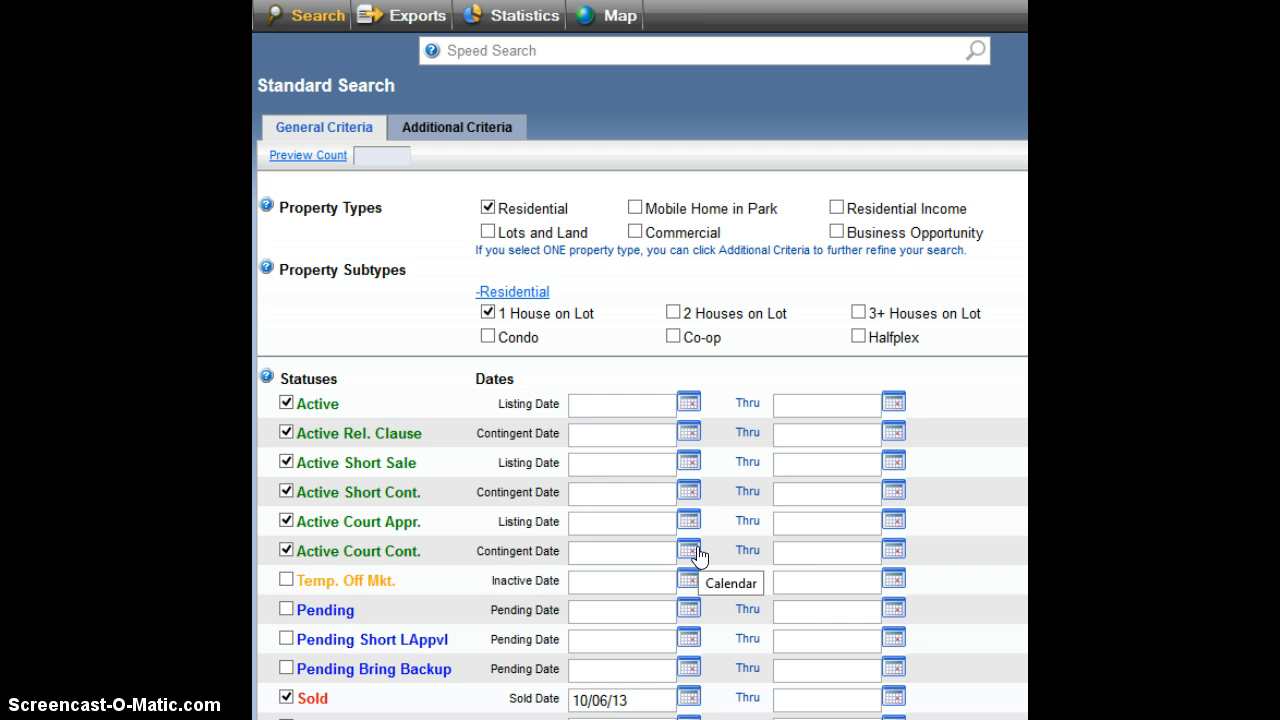
{"action": "mouse_move", "coordinate": [700, 556]}
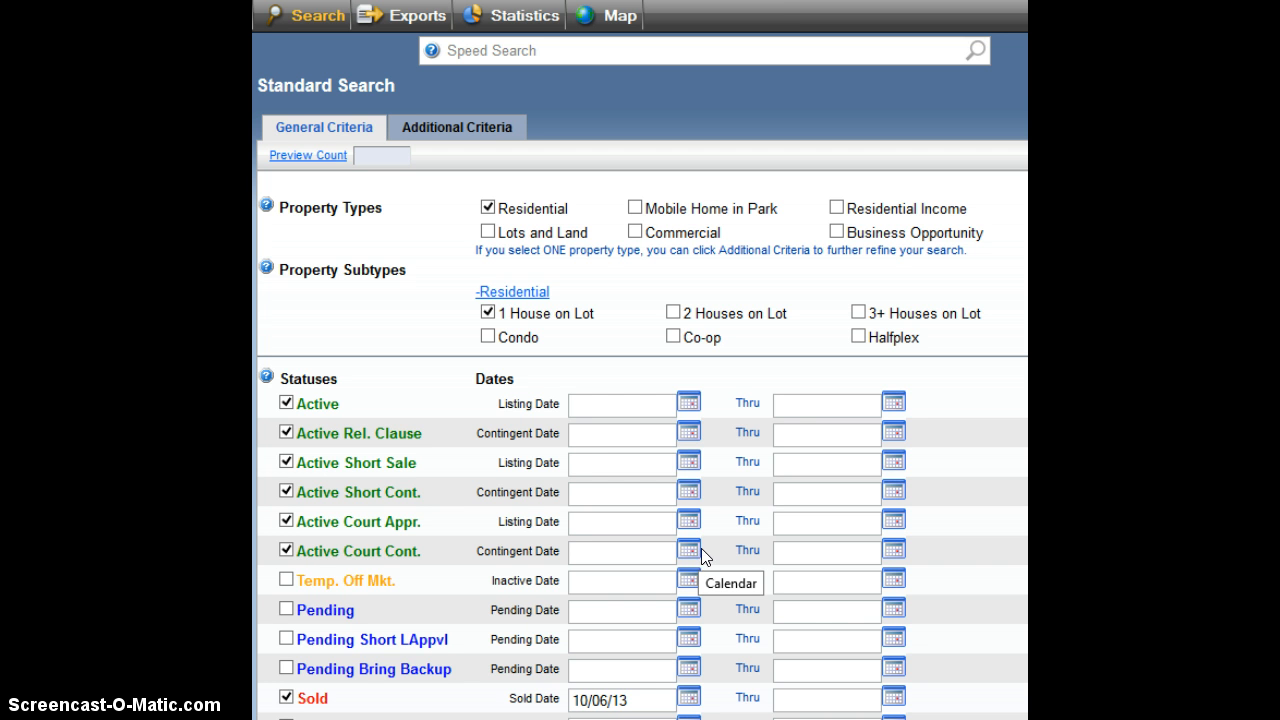
{"action": "mouse_move", "coordinate": [568, 384]}
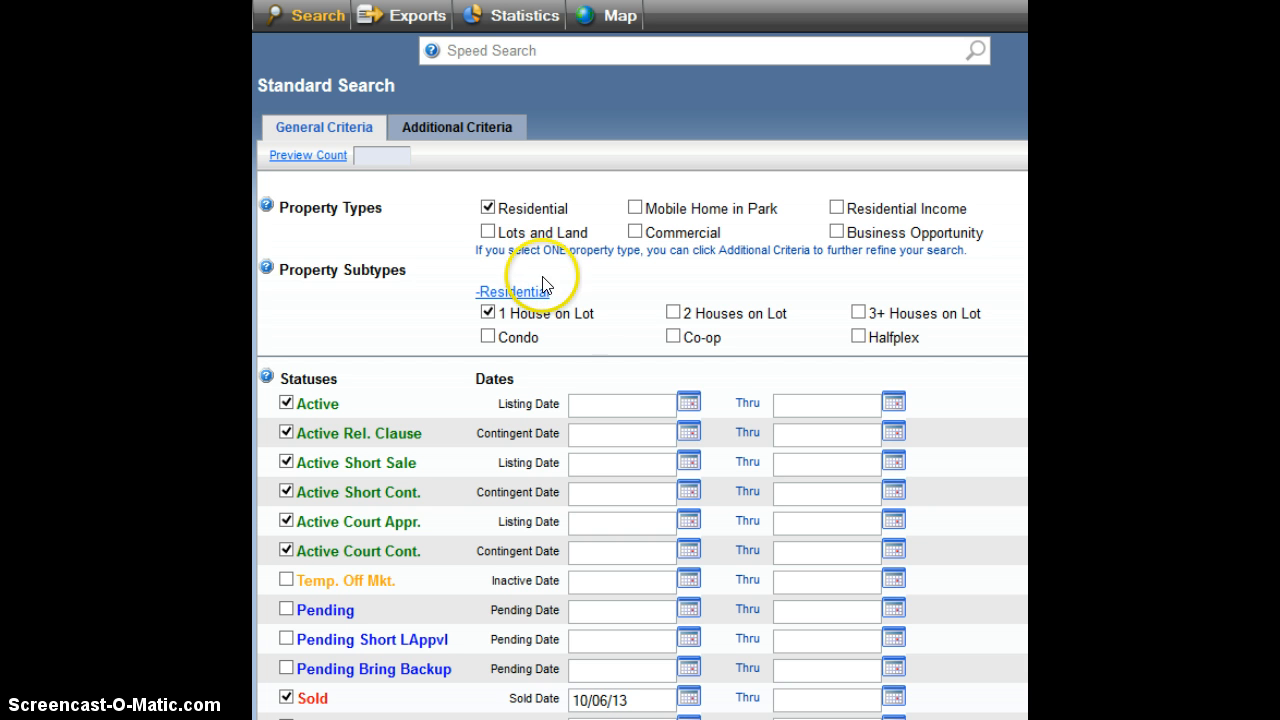
{"action": "mouse_move", "coordinate": [576, 340]}
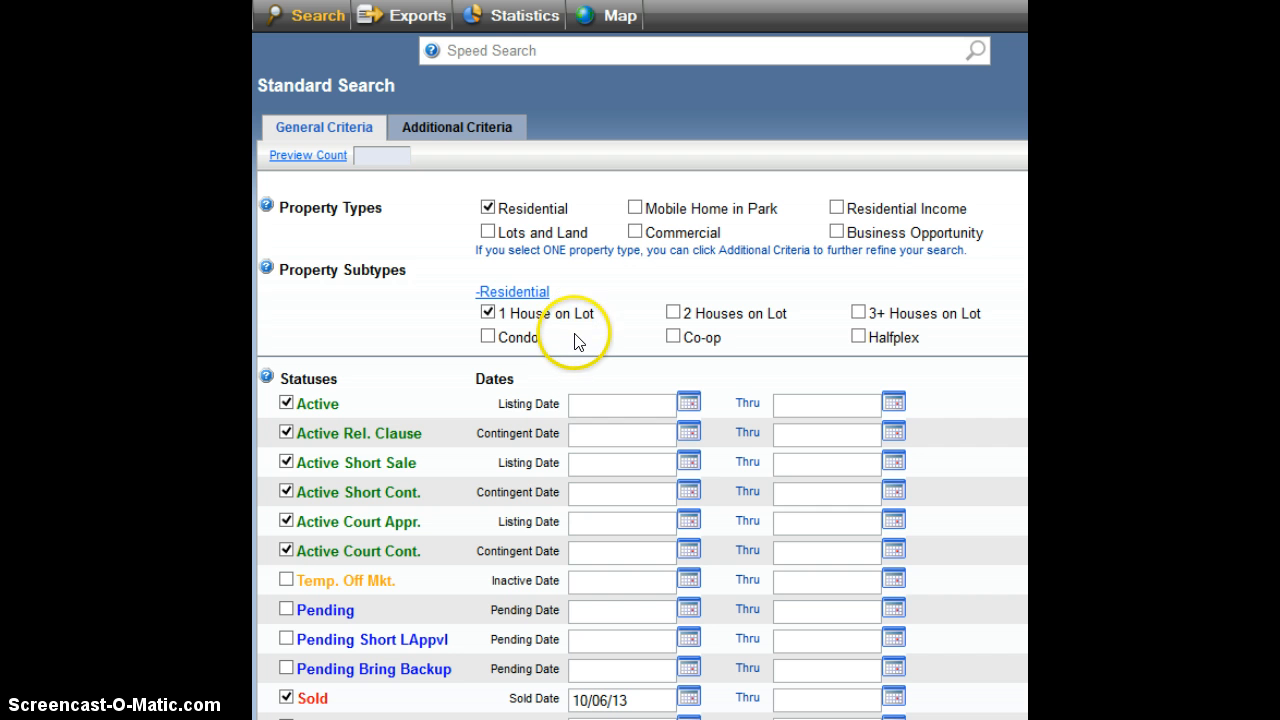
{"action": "mouse_move", "coordinate": [480, 208]}
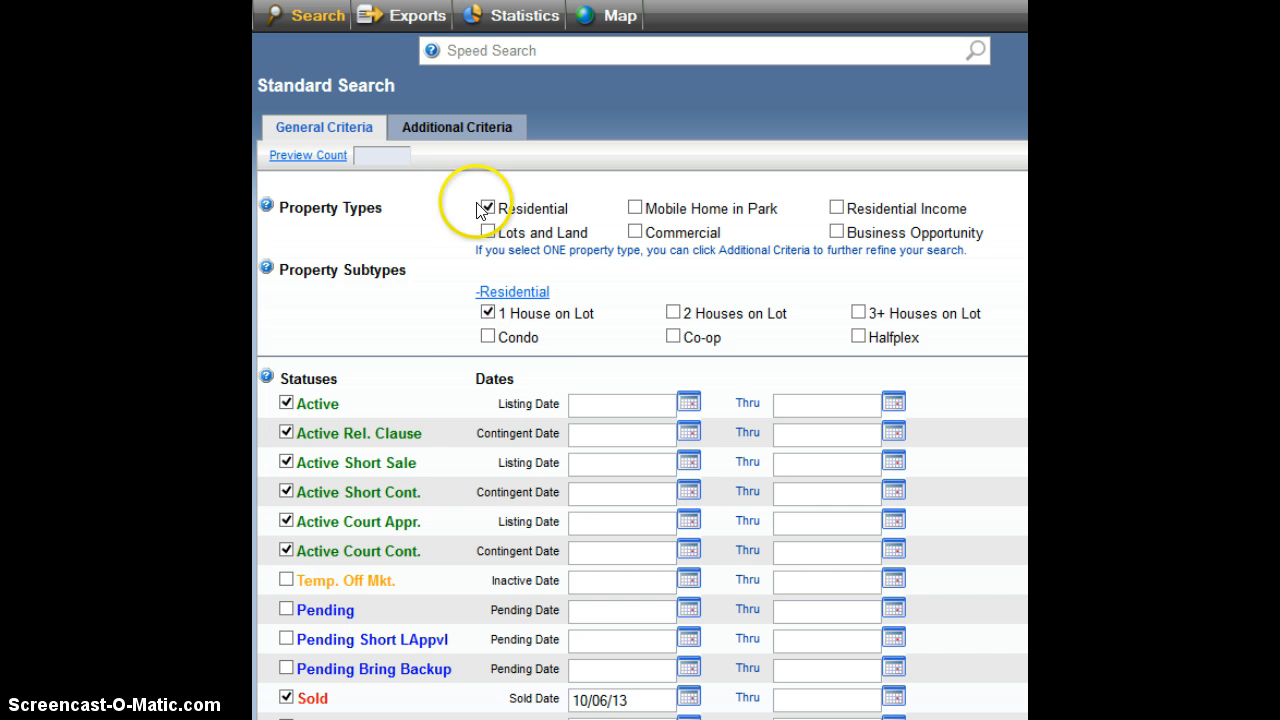
Run the current search as statistics, showing 2895 active and 1183 sold listings
{"action": "left_click", "coordinate": [316, 16]}
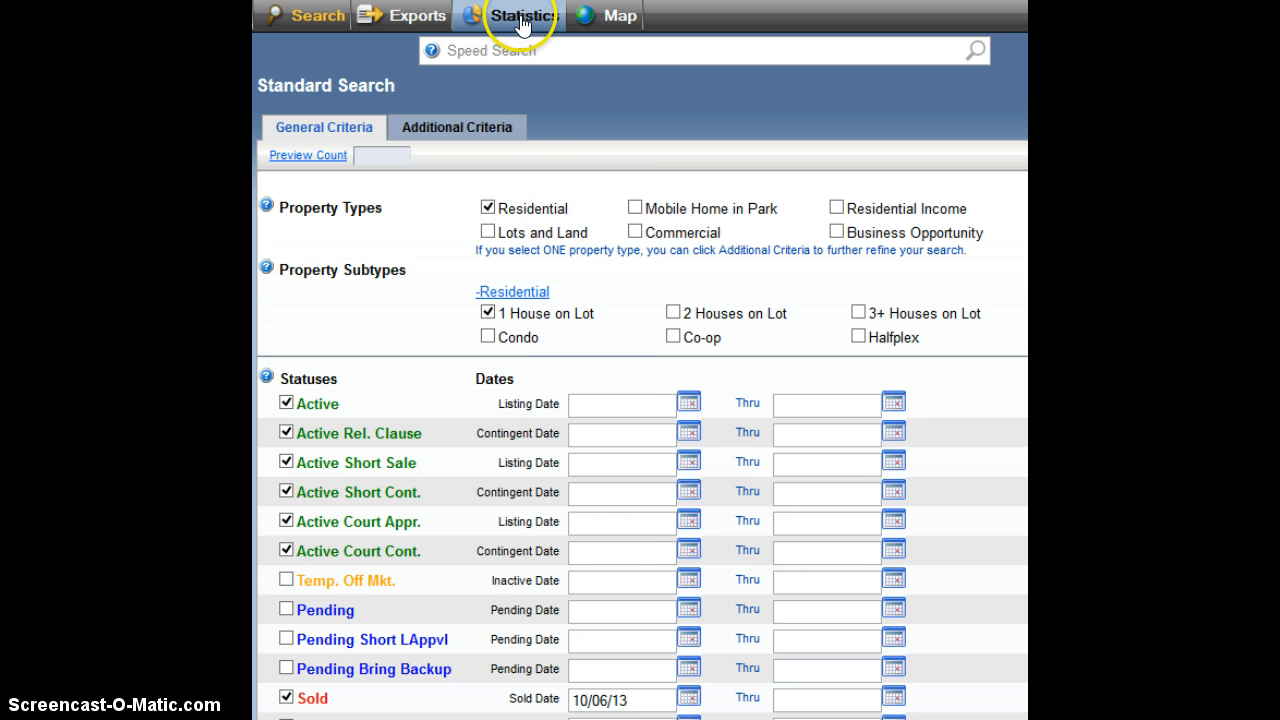
{"action": "mouse_move", "coordinate": [516, 84]}
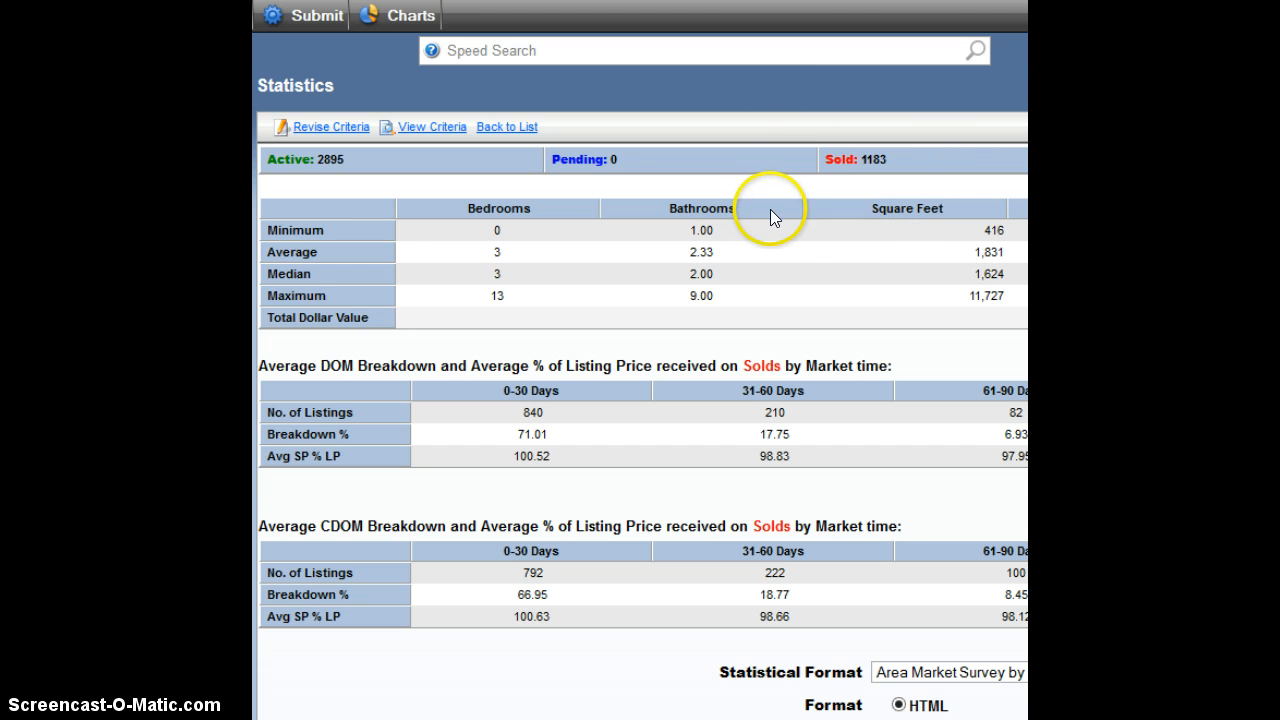
{"action": "mouse_move", "coordinate": [264, 204]}
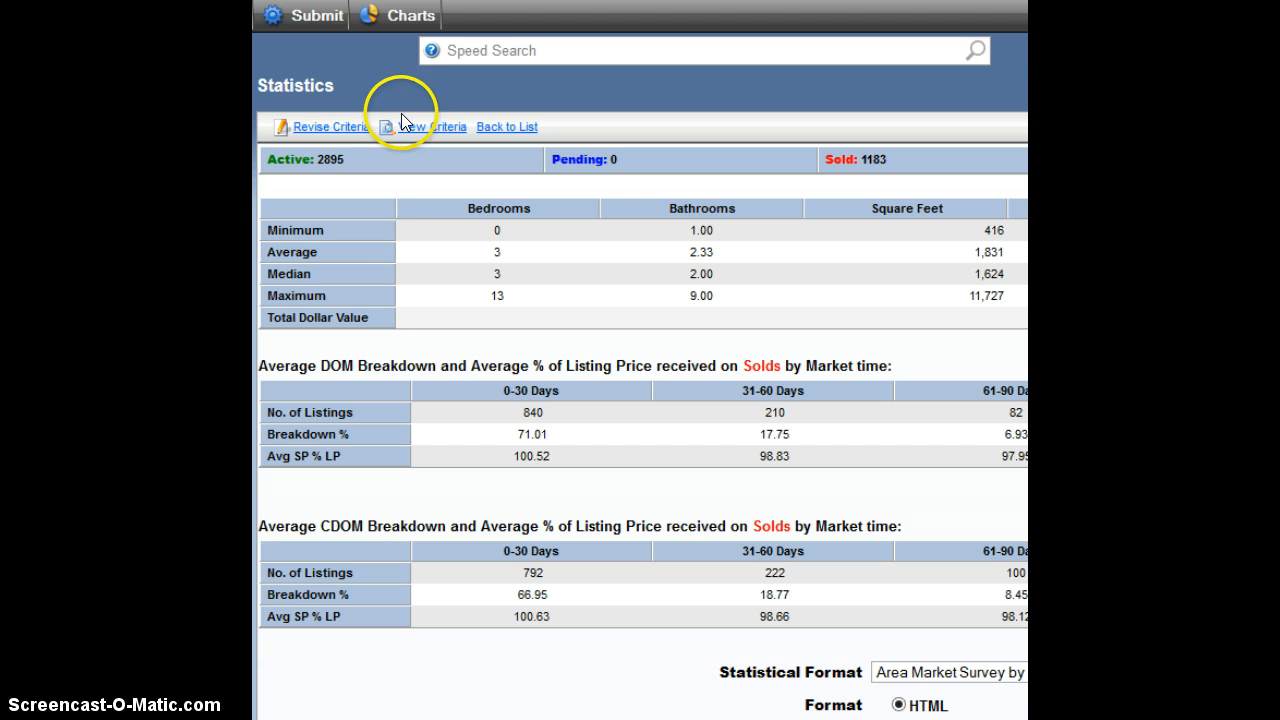
{"action": "mouse_move", "coordinate": [434, 264]}
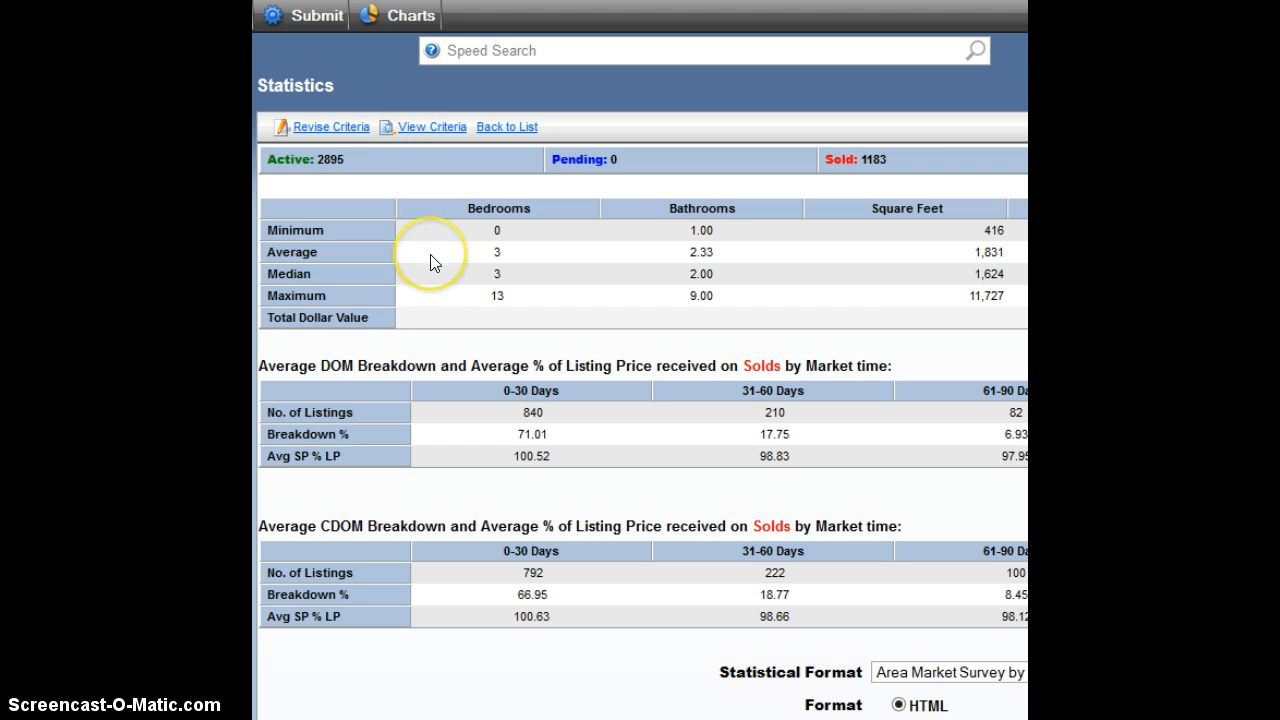
{"action": "mouse_move", "coordinate": [372, 228]}
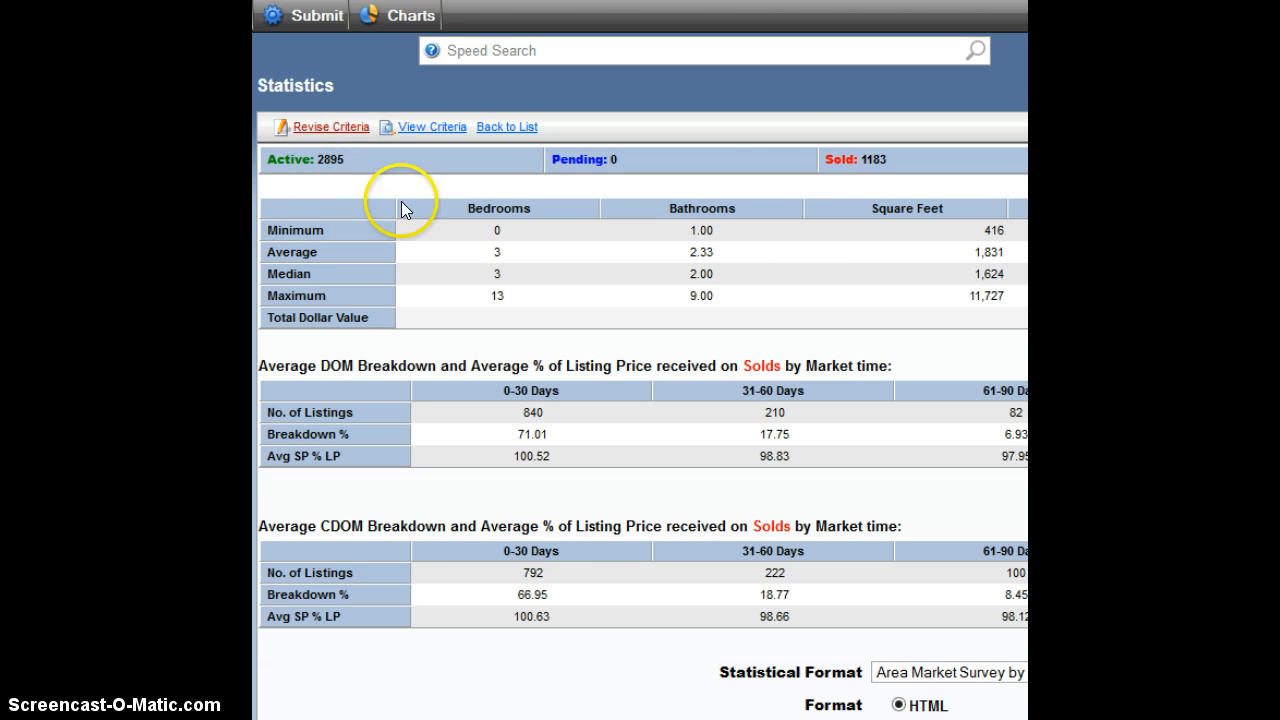
{"action": "mouse_move", "coordinate": [836, 222]}
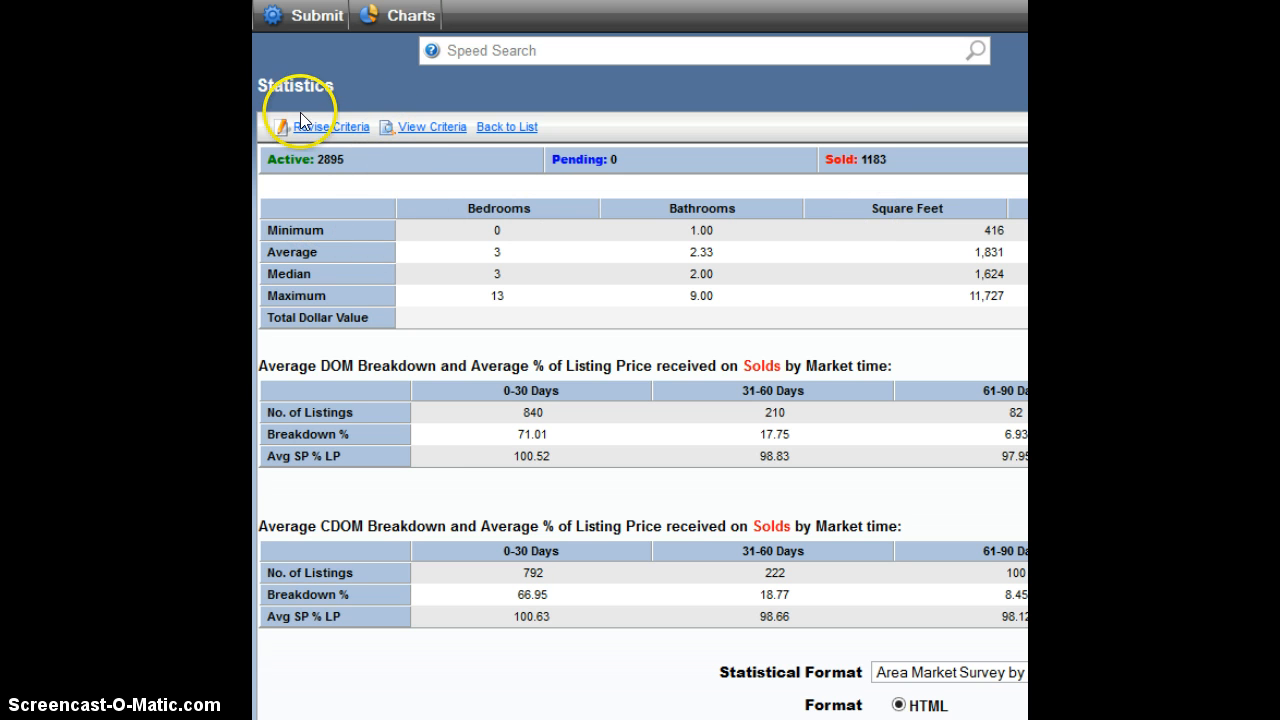
{"action": "mouse_move", "coordinate": [776, 204]}
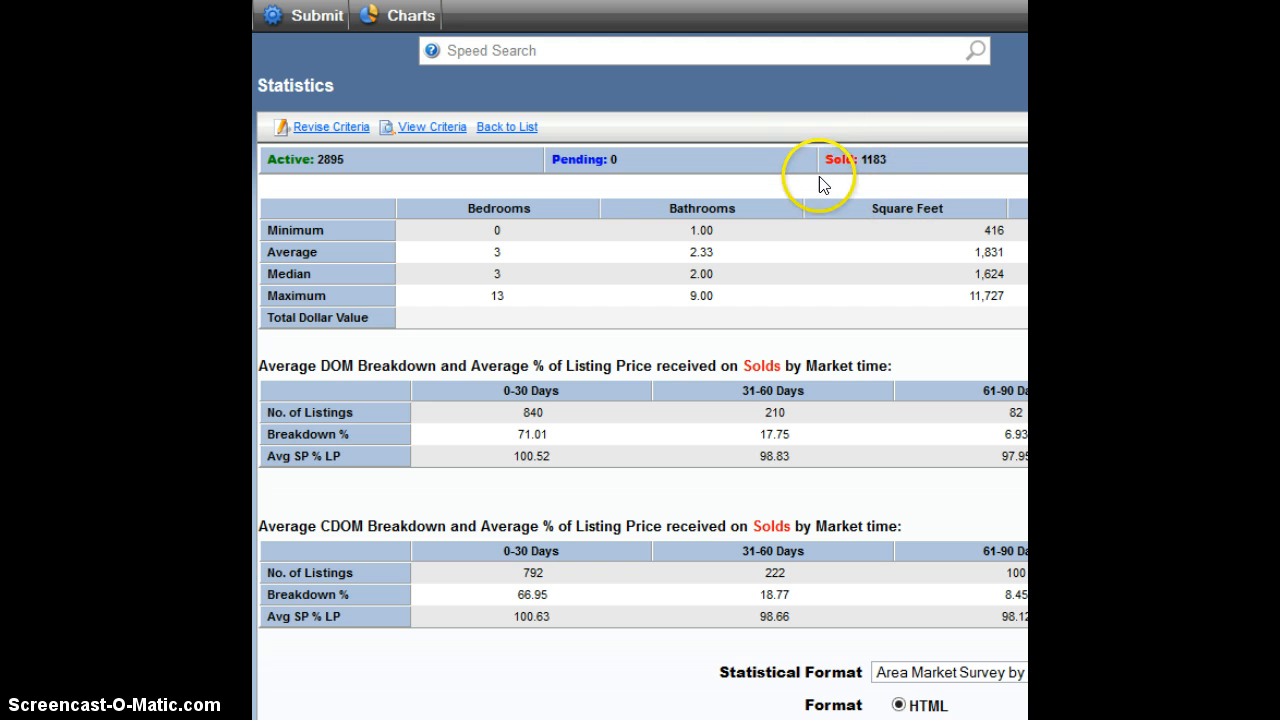
{"action": "mouse_move", "coordinate": [844, 192]}
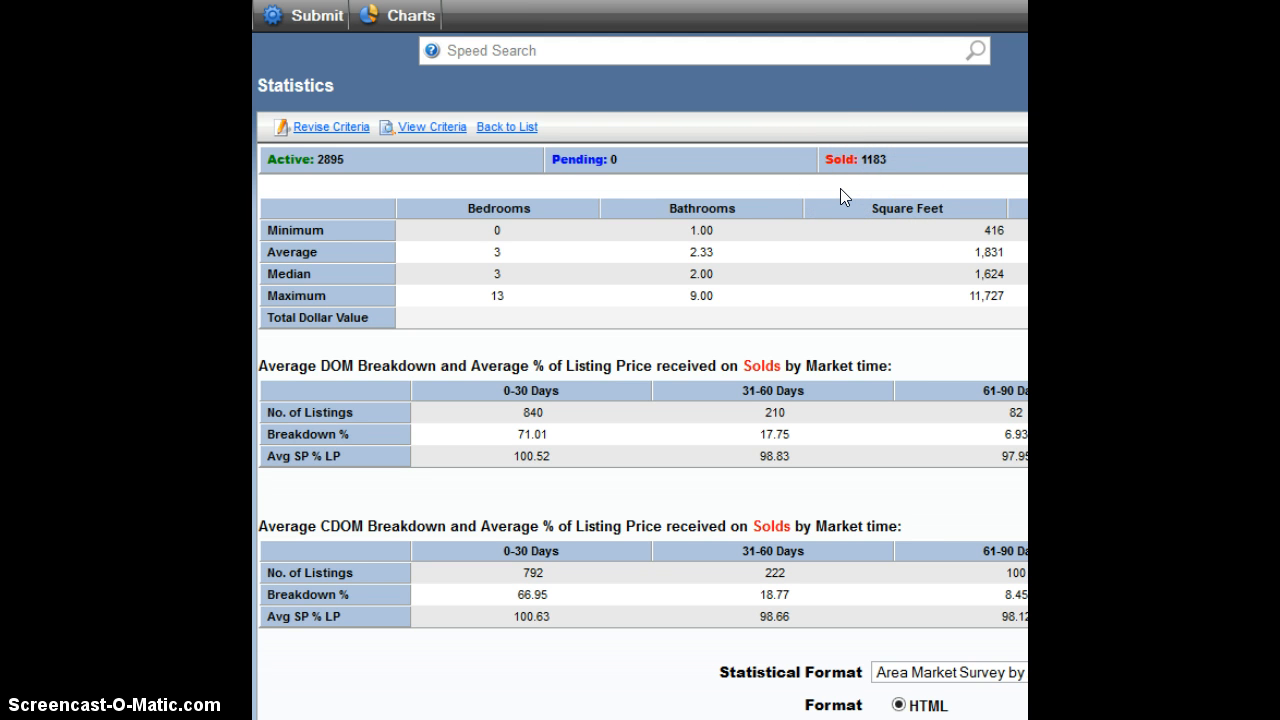
{"action": "mouse_move", "coordinate": [836, 204]}
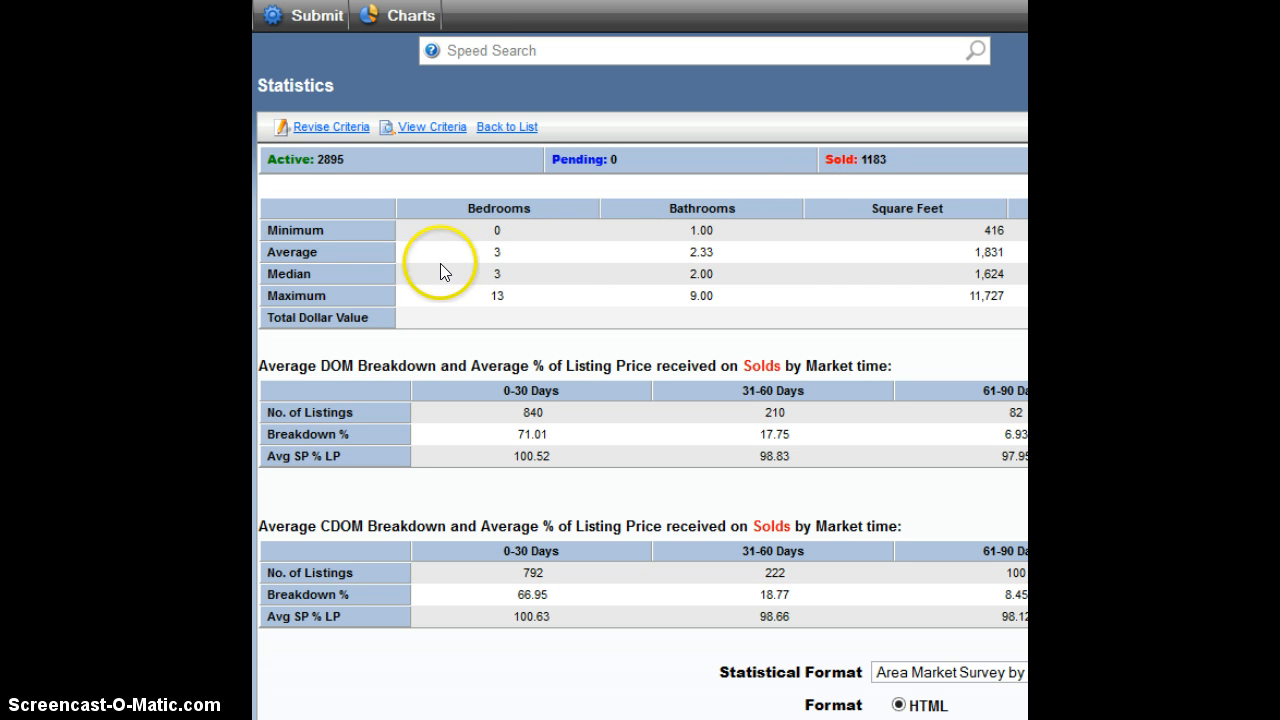
{"action": "mouse_move", "coordinate": [296, 194]}
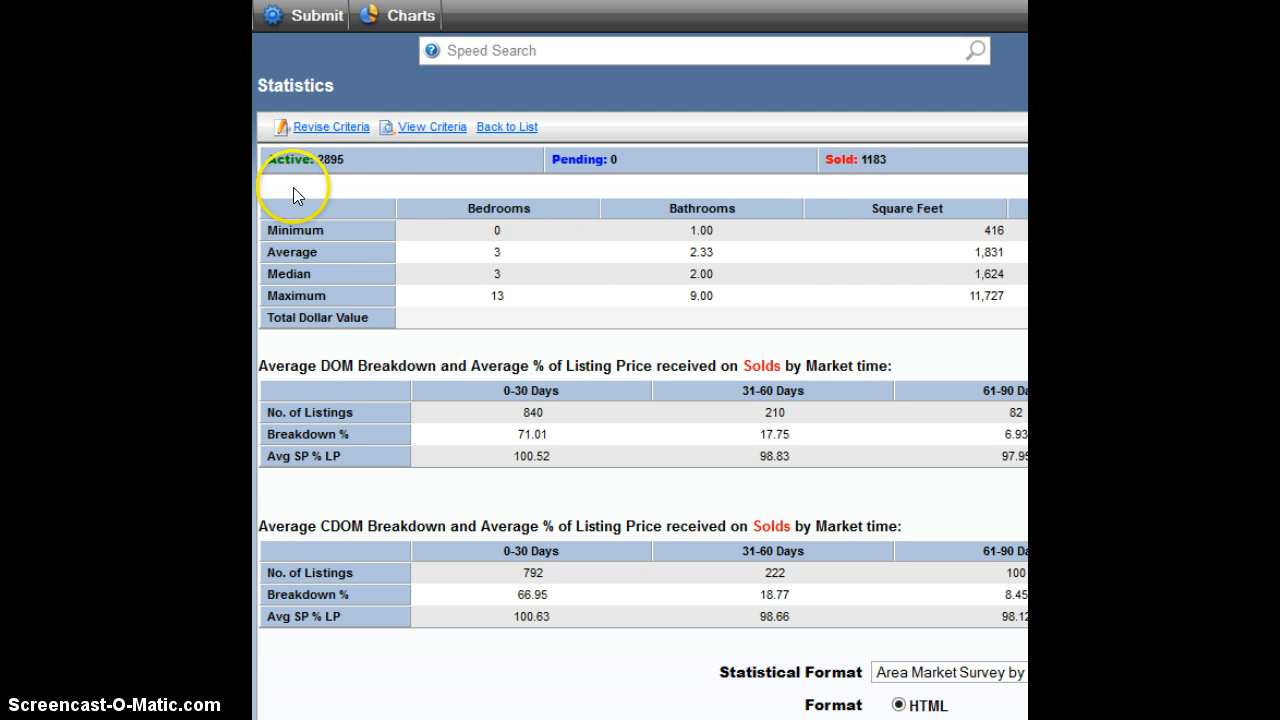
{"action": "mouse_move", "coordinate": [368, 190]}
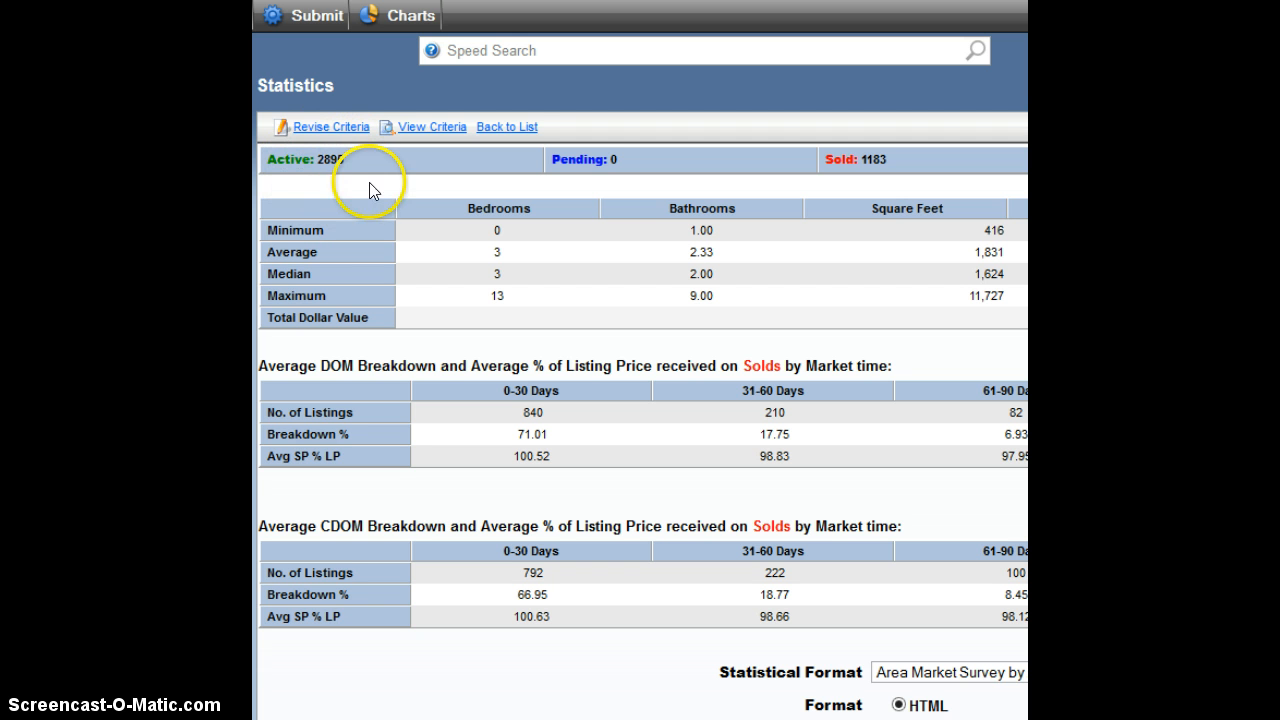
{"action": "mouse_move", "coordinate": [360, 156]}
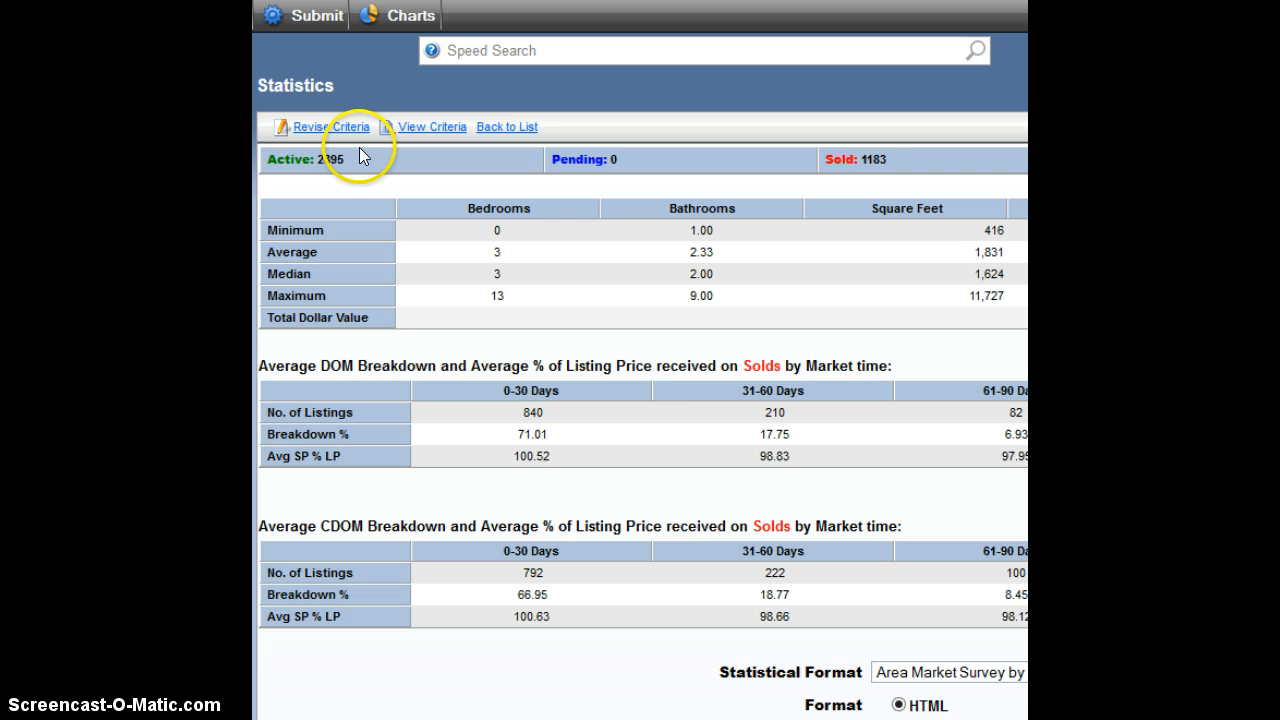